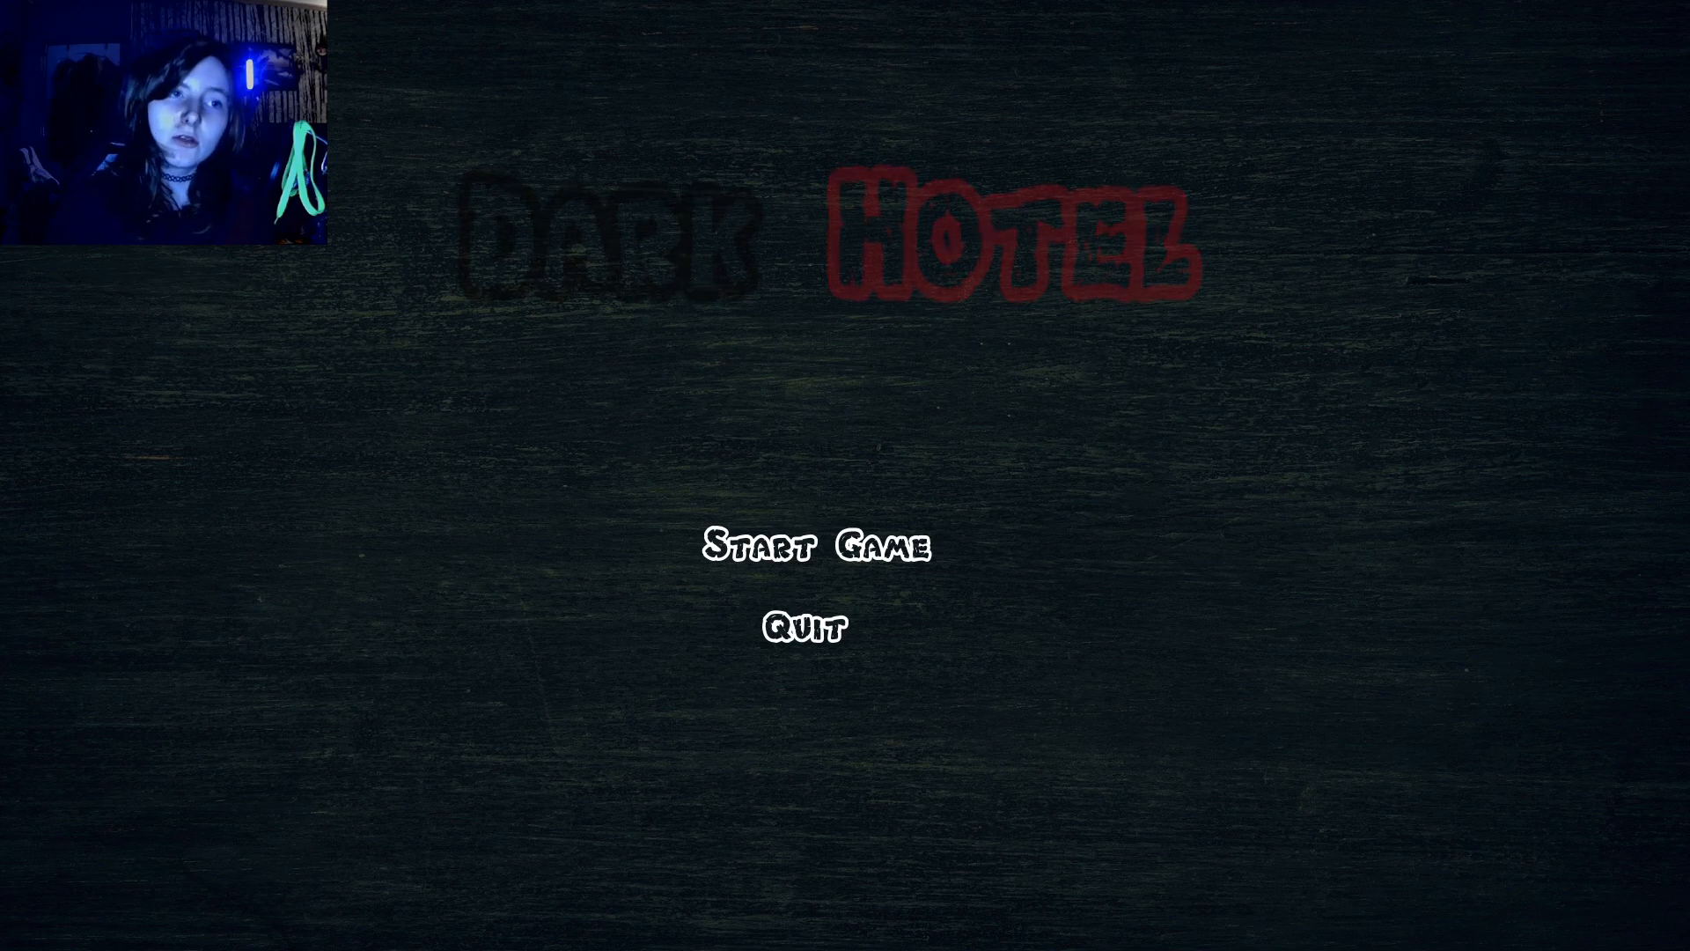
{"action": "left_click", "coordinate": [815, 544]}
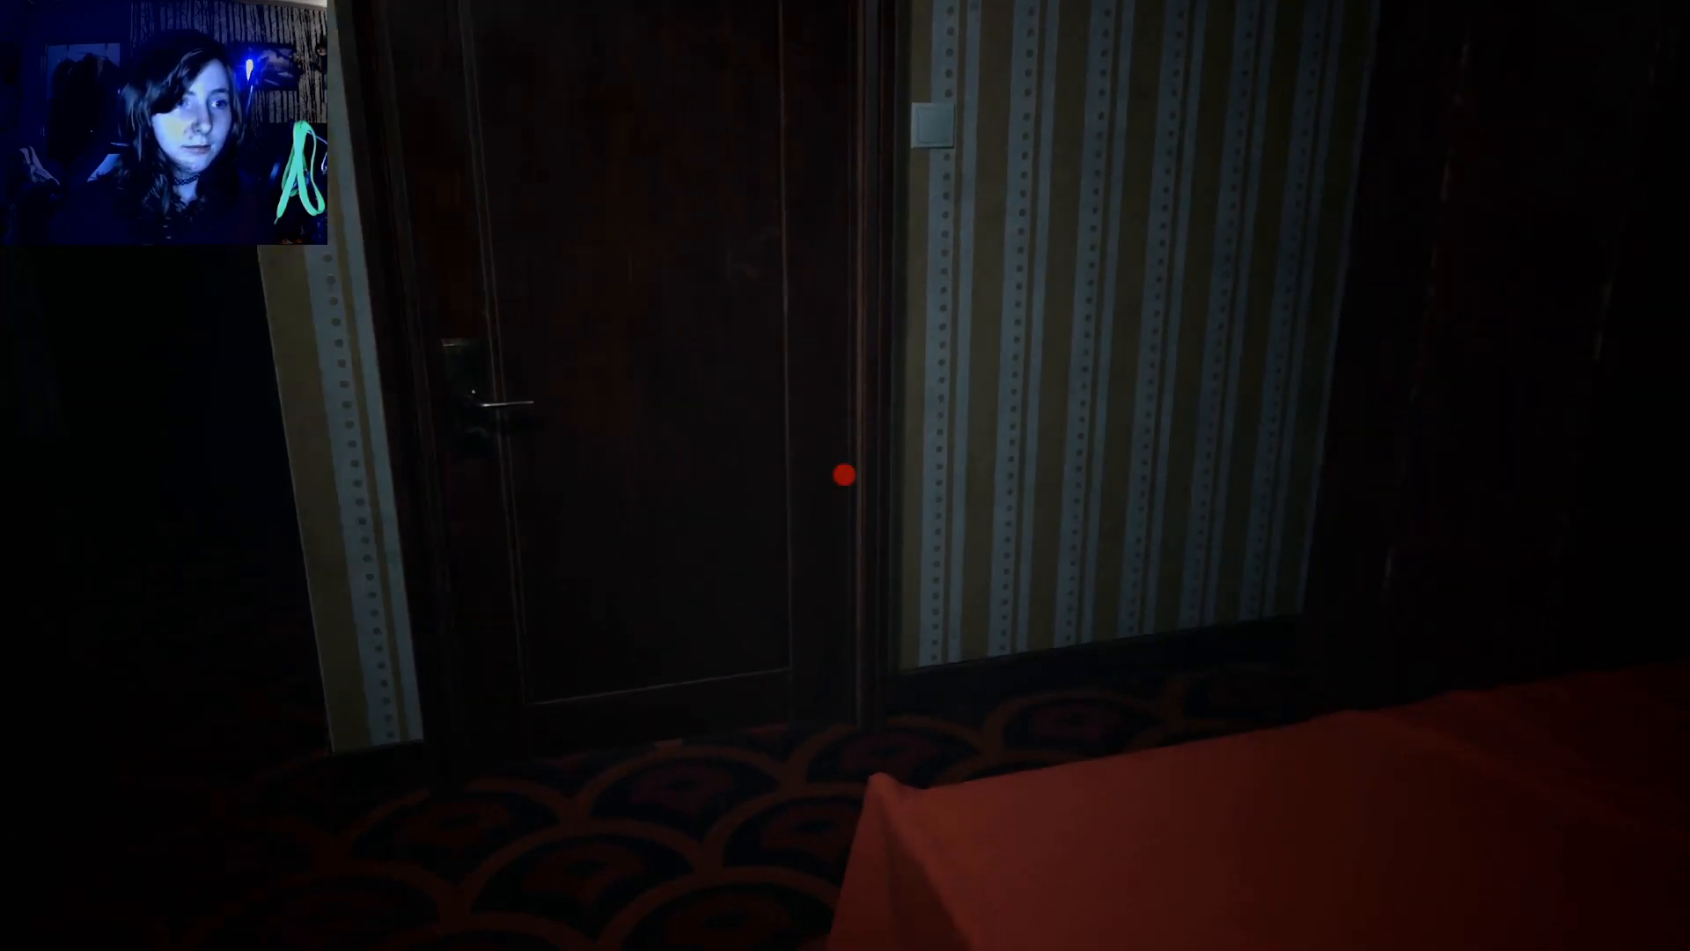
{"action": "mouse_move", "coordinate": [843, 474]}
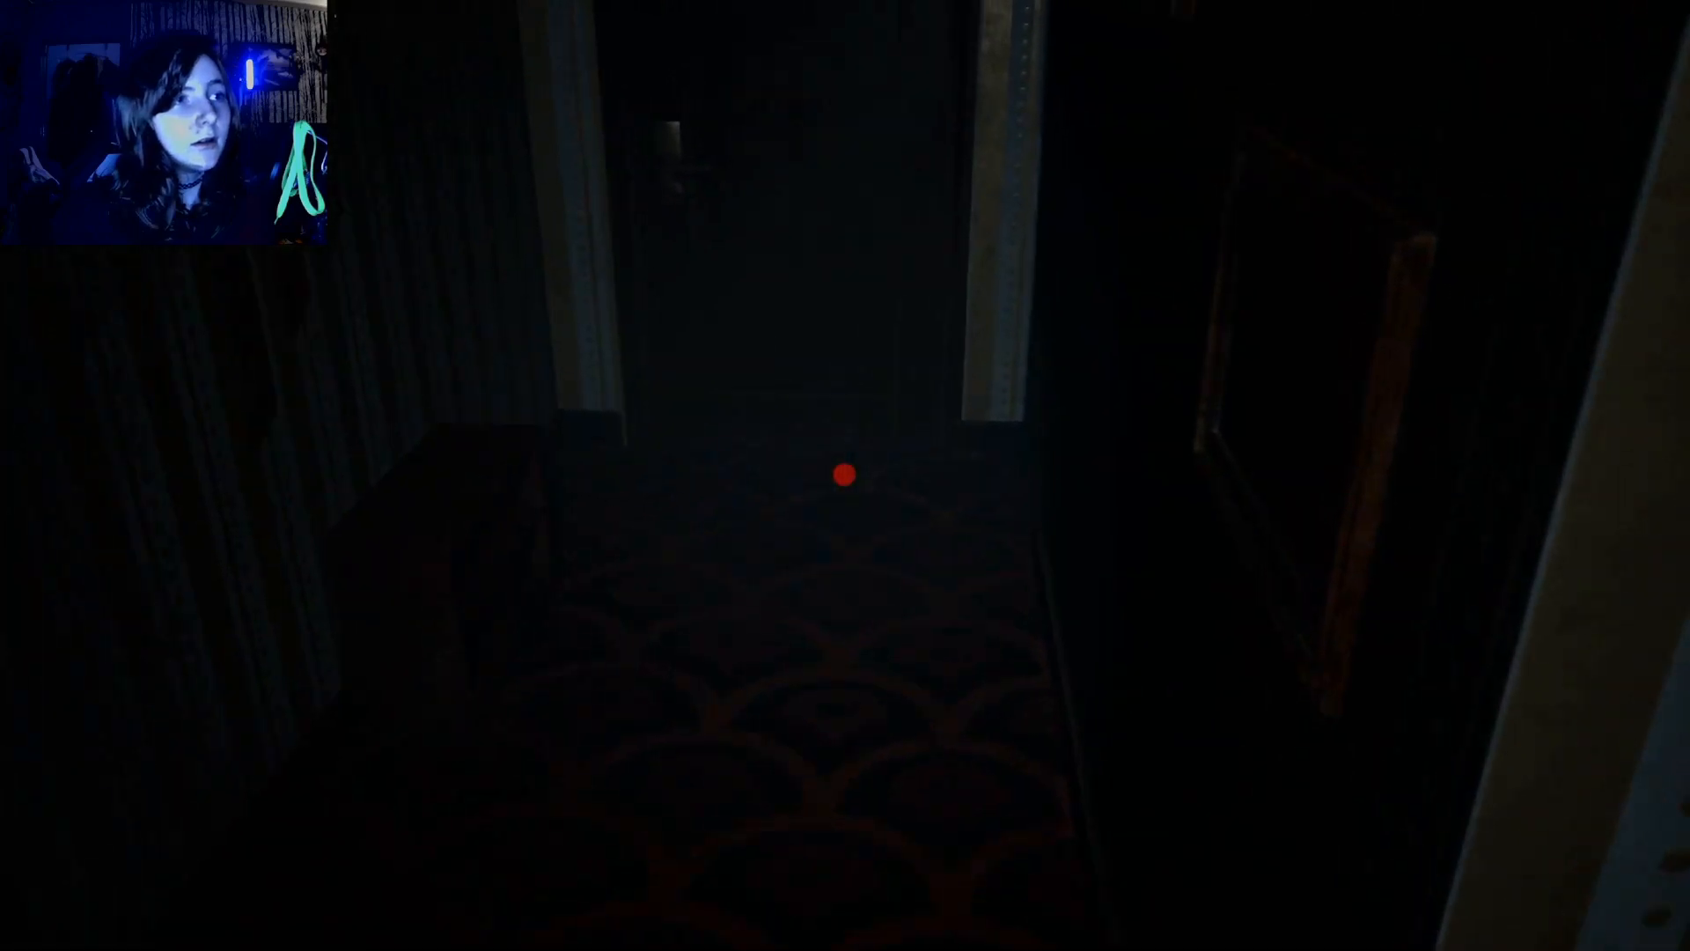
{"action": "mouse_move", "coordinate": [842, 476]}
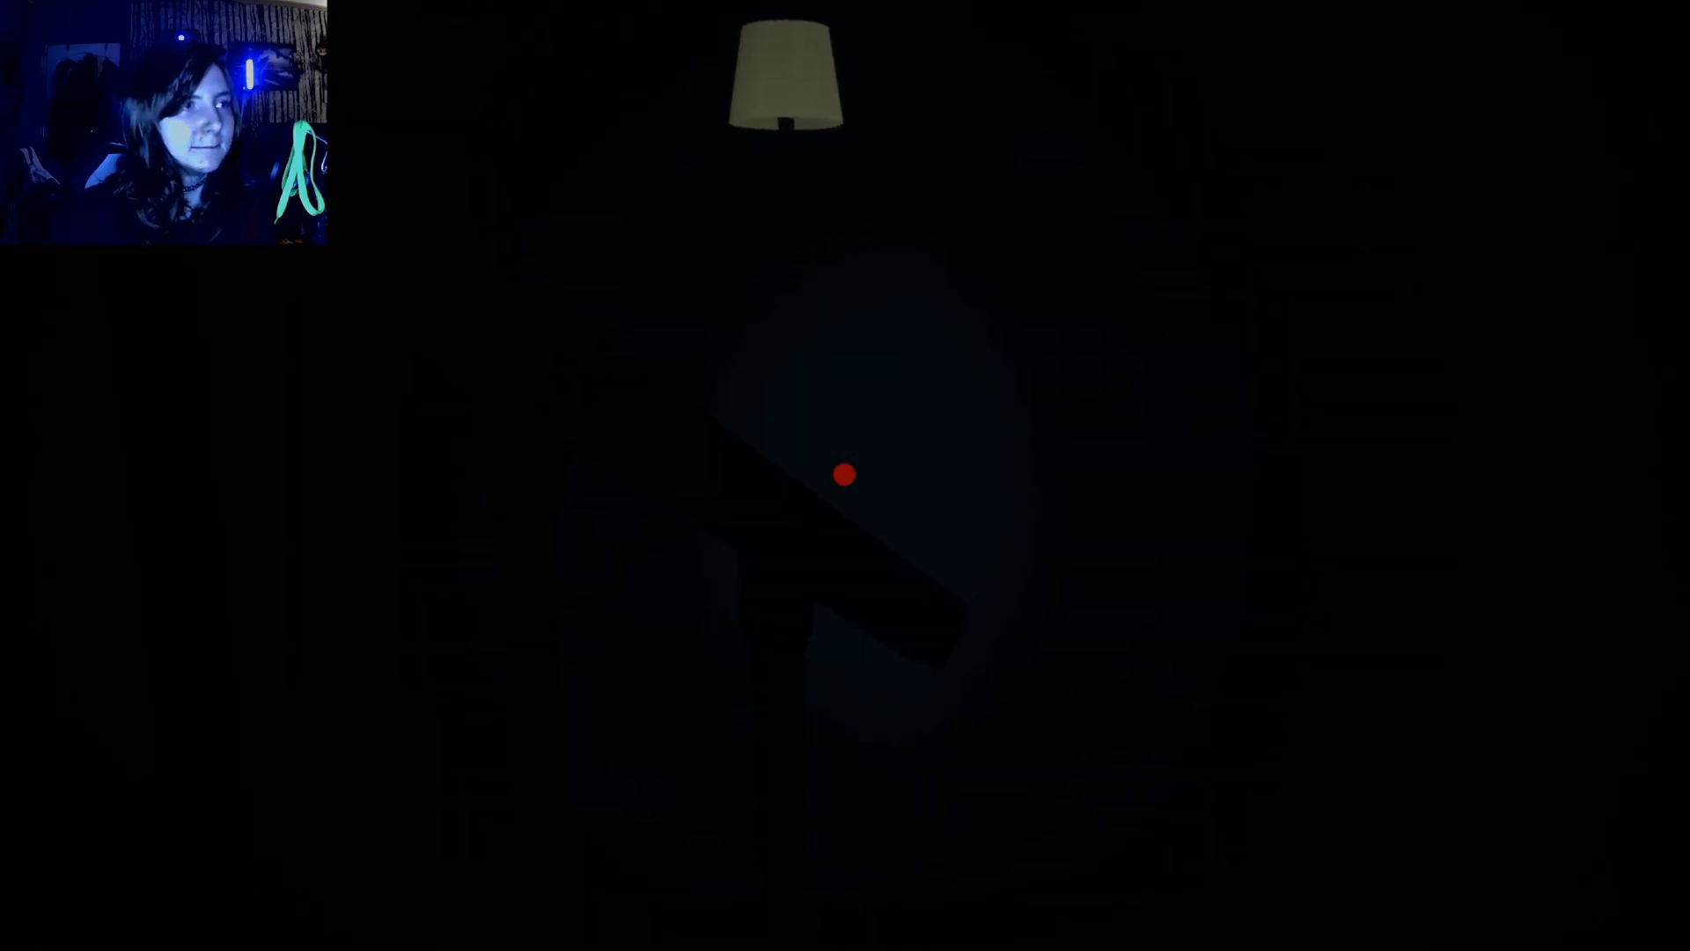
{"action": "mouse_move", "coordinate": [845, 476]}
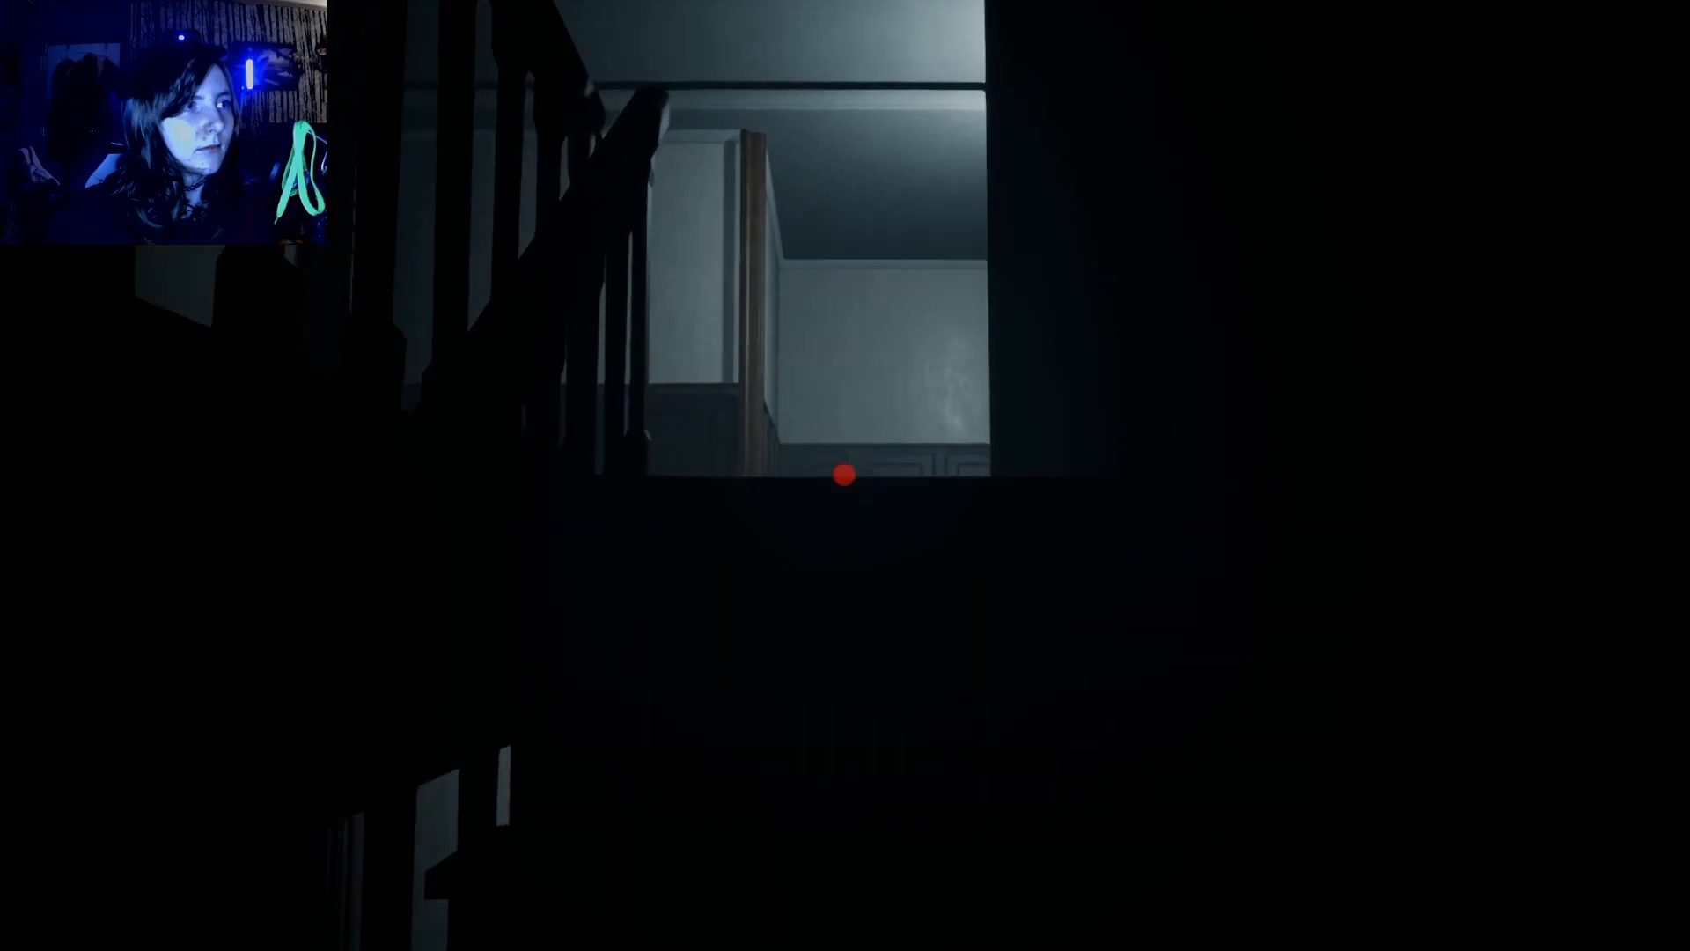